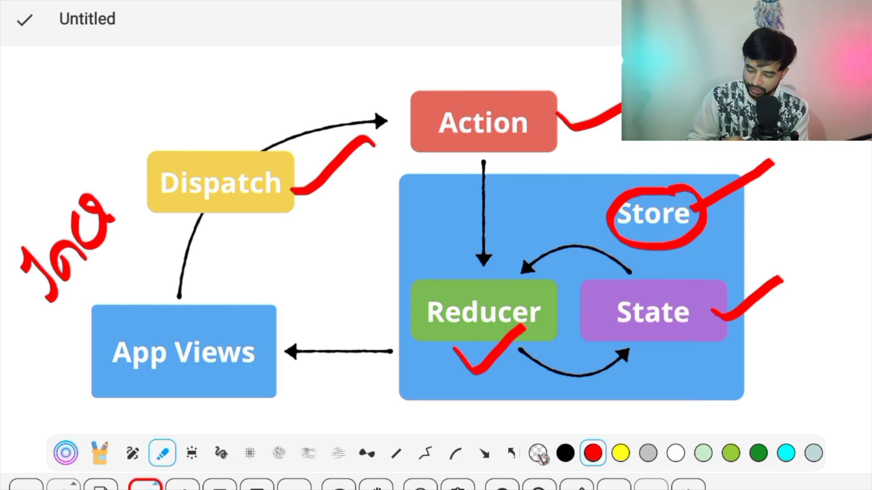
- Select the yellow pen swatch and draw a yellow curve beside the App Views–Dispatch arrow
click(621, 453)
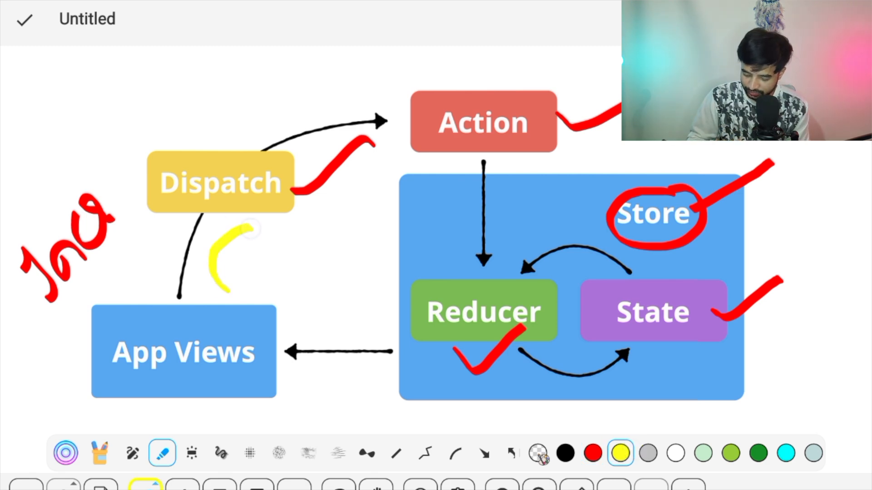